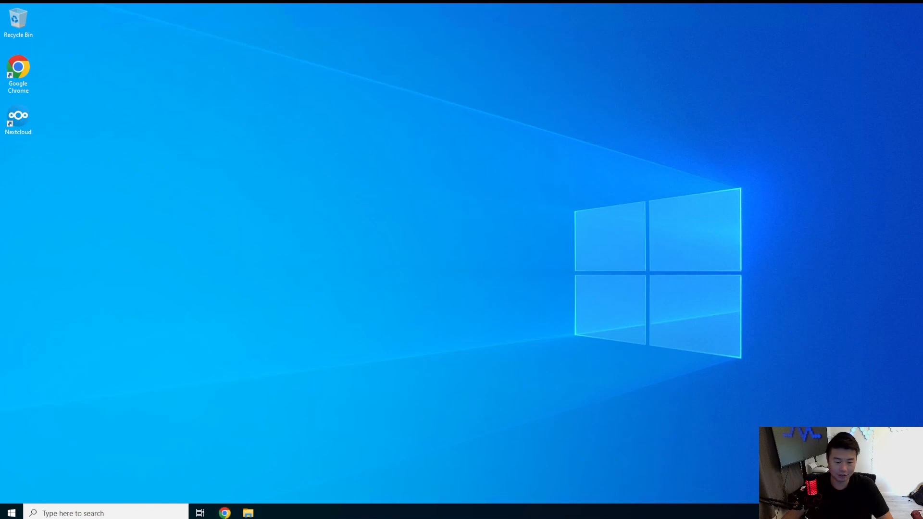
Step: Log in as root over SSH to ca.dragon.local from an administrator Command Prompt, supplying the key passphrase
click(10, 513)
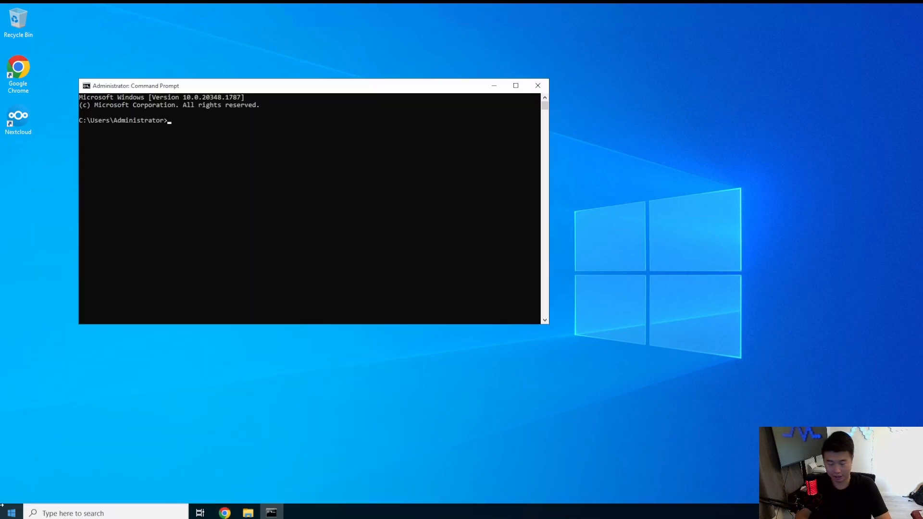
text(ssh)
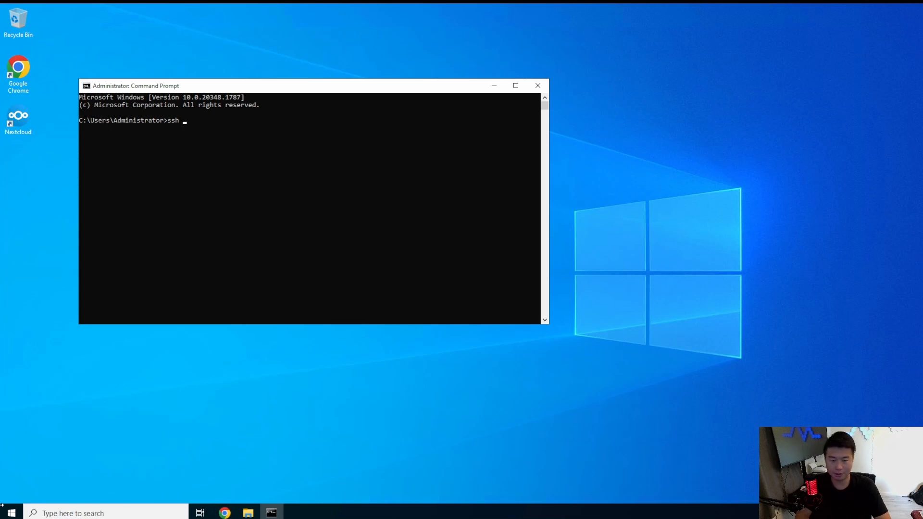
text(root@ca.dragon.)
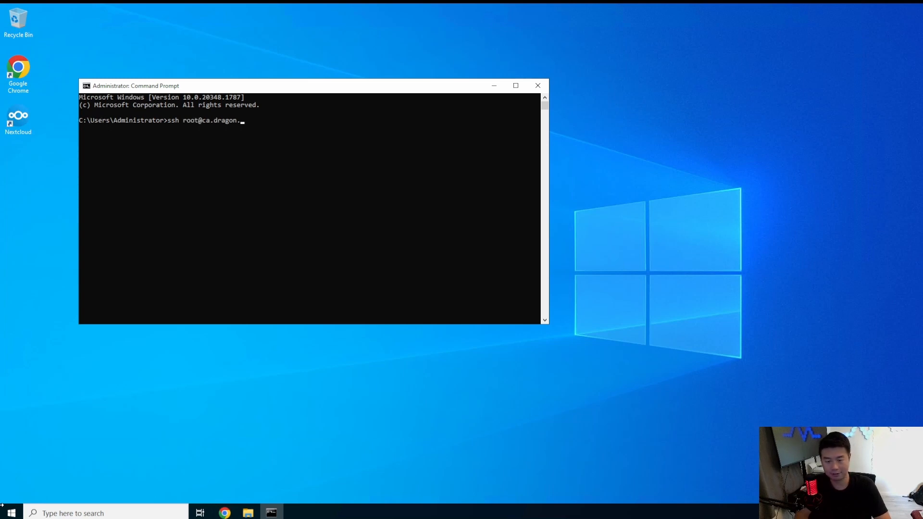
key(Enter)
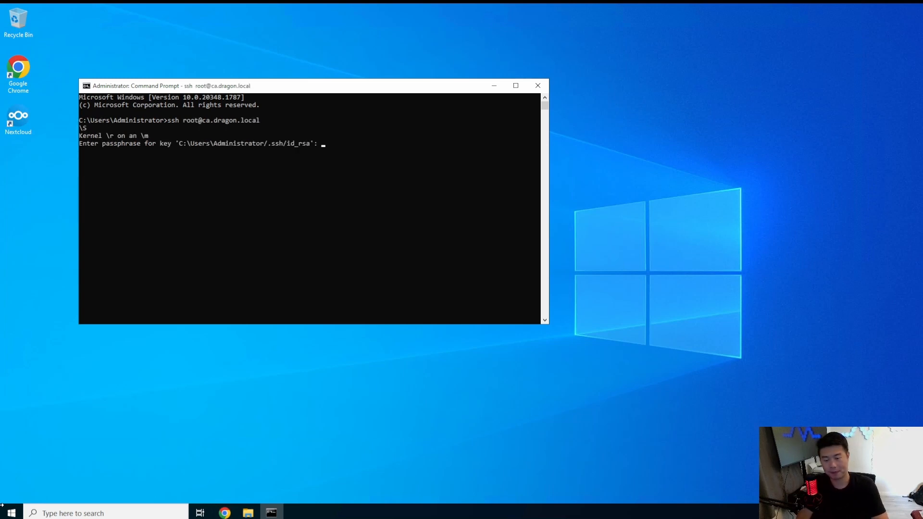
key(enter)
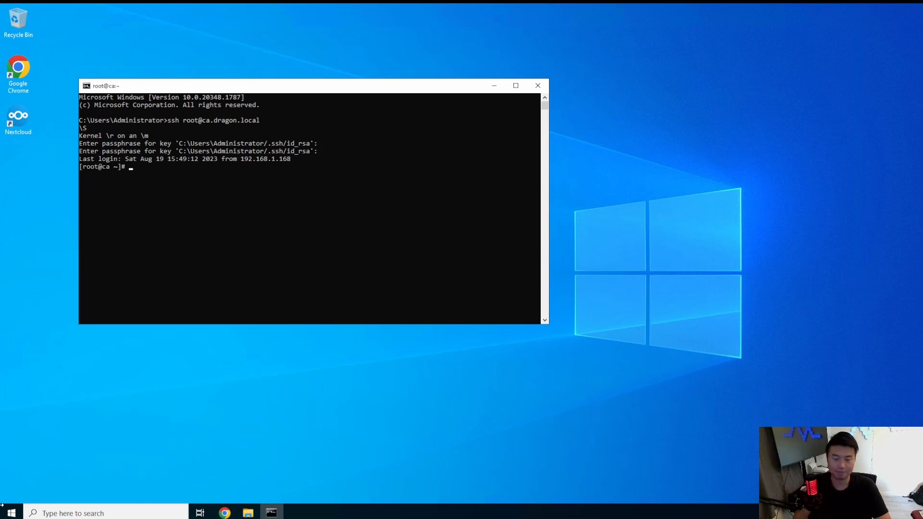
Step: Install epel-release with yum -y, confirming EPEL is already present
text(yum -)
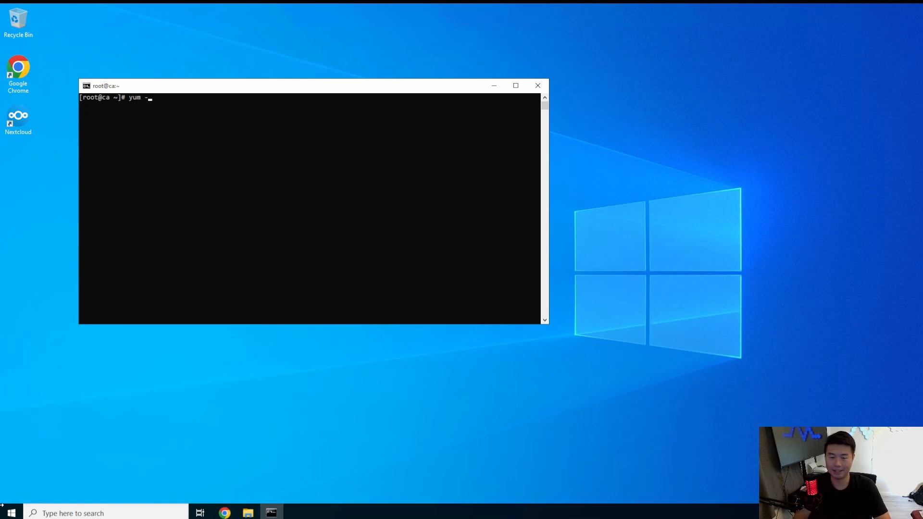
text(y install epel-rel)
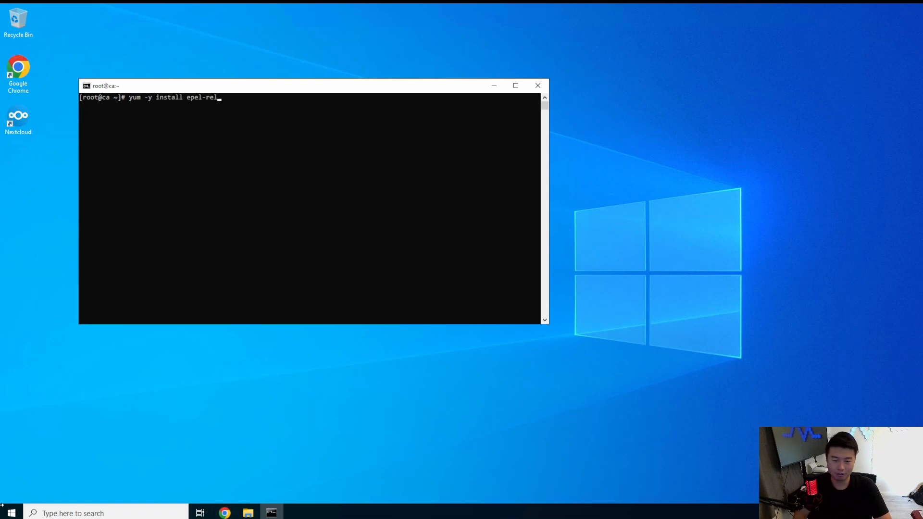
key(Enter)
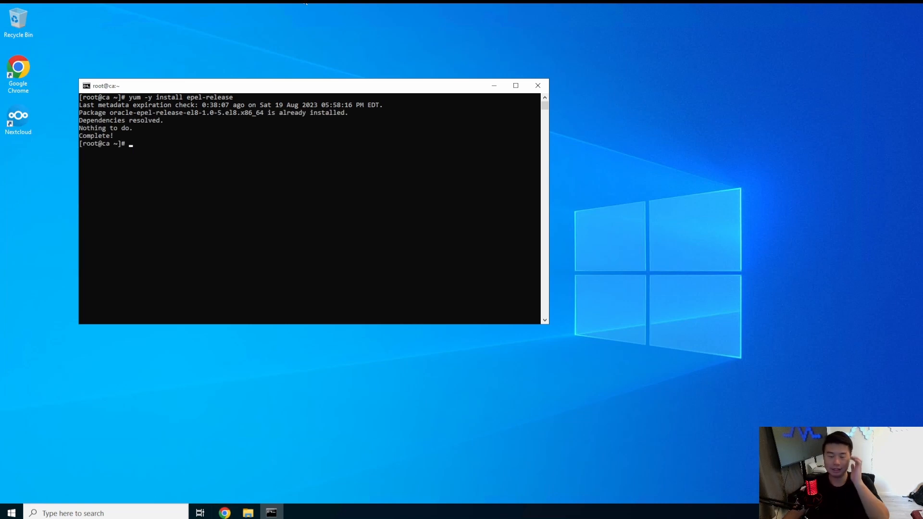
mouse_move(311, 170)
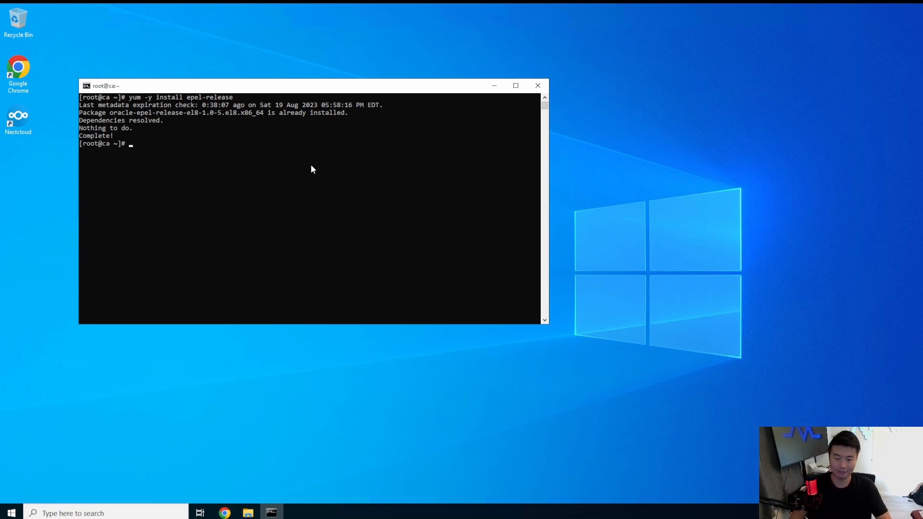
Step: Install fail2ban and its dependencies with yum -y and enlarge the console window
text(yum -y install fai)
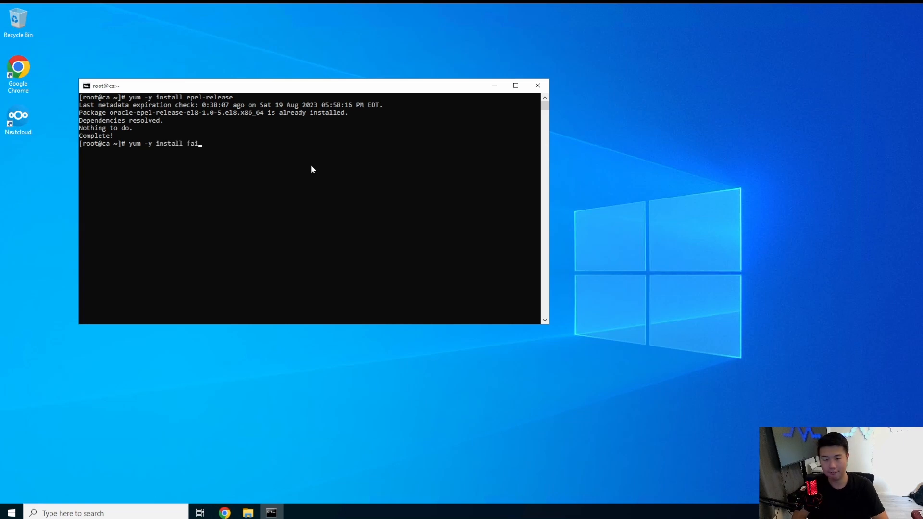
text(l2ban)
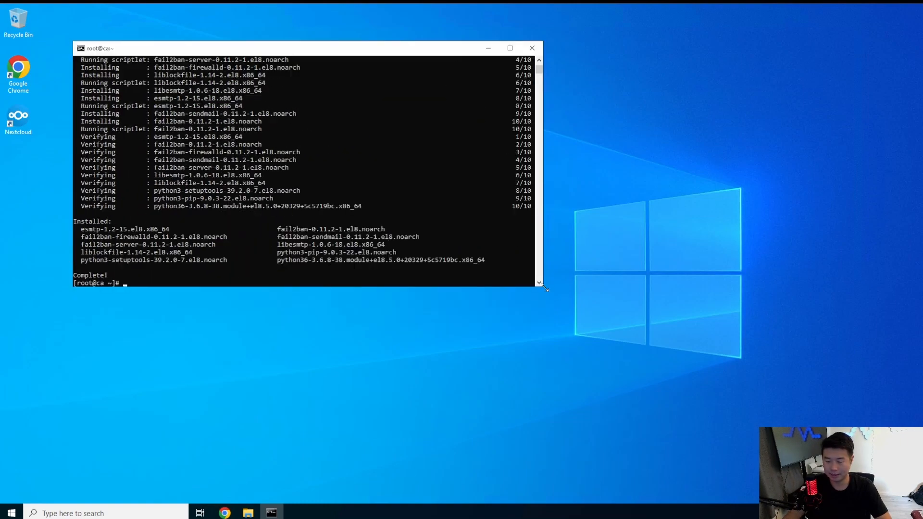
drag(542, 286, 668, 400)
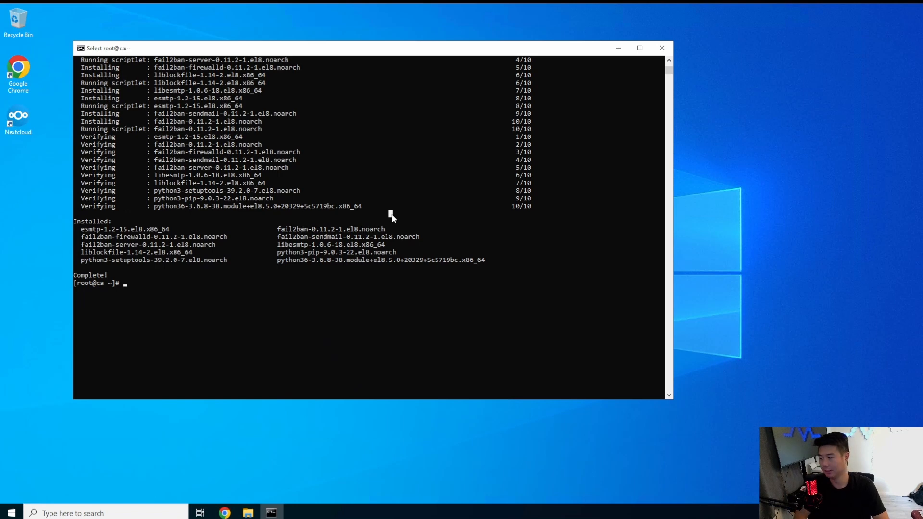
Step: Clear the screen and copy /etc/fail2ban/jail.conf to /etc/fail2ban/jail.local
text(clear)
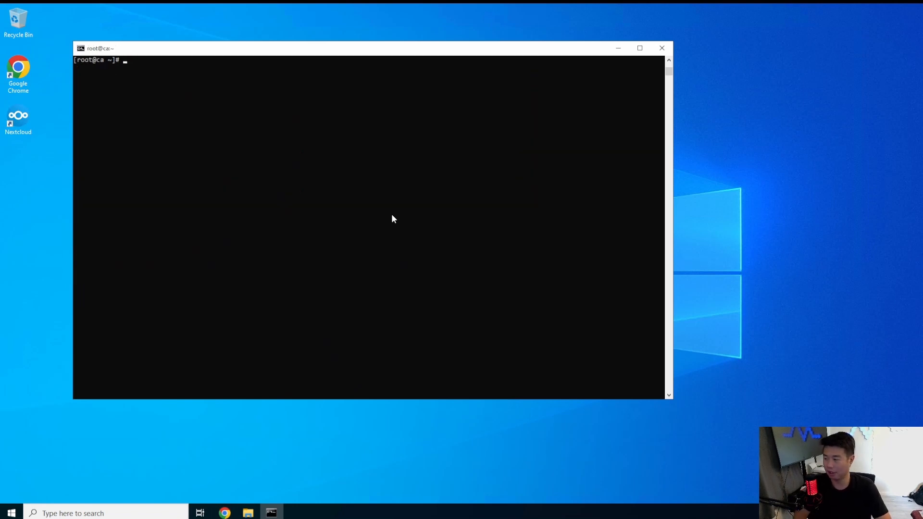
text(cp /etc/fail)
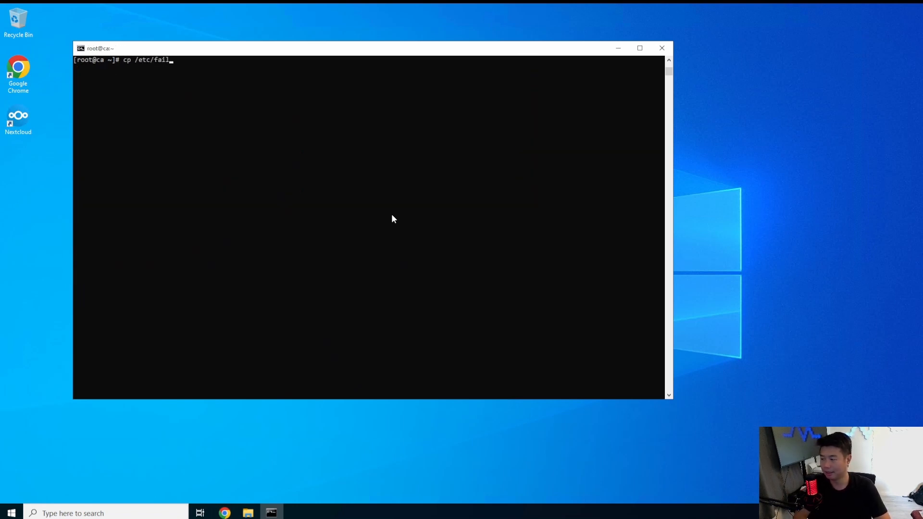
text(2ban/jail.conf /etc/fa)
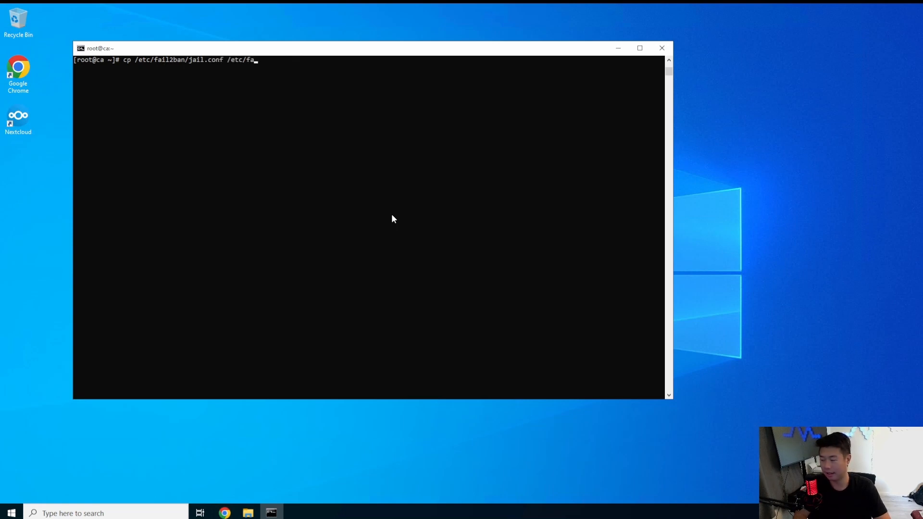
text(il2ban/jail.lo)
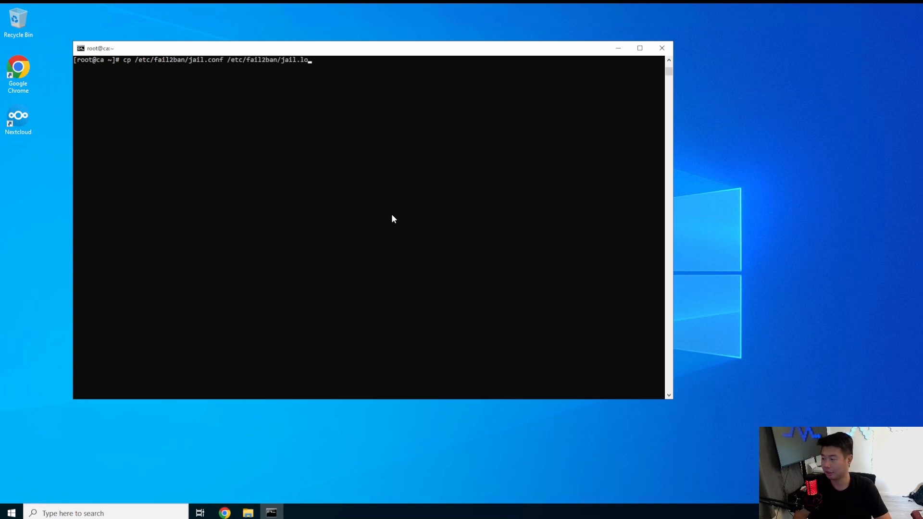
text(cal)
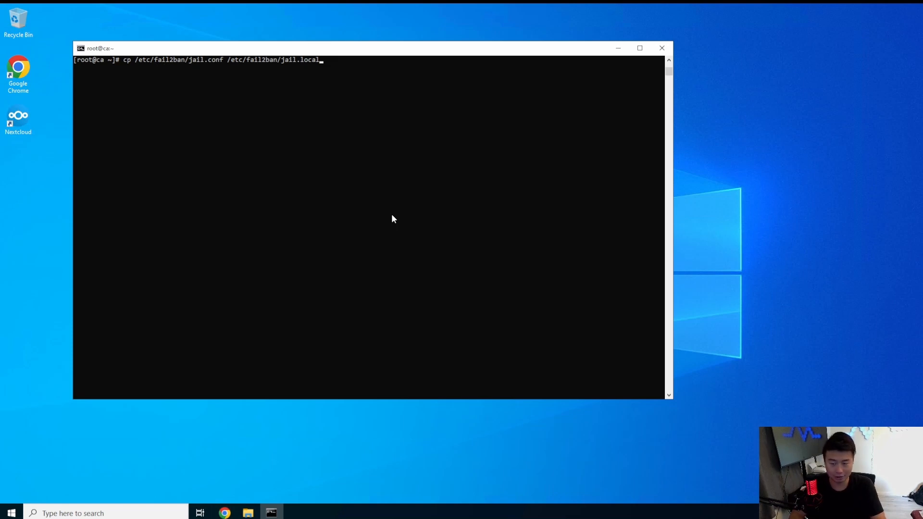
text(vi j)
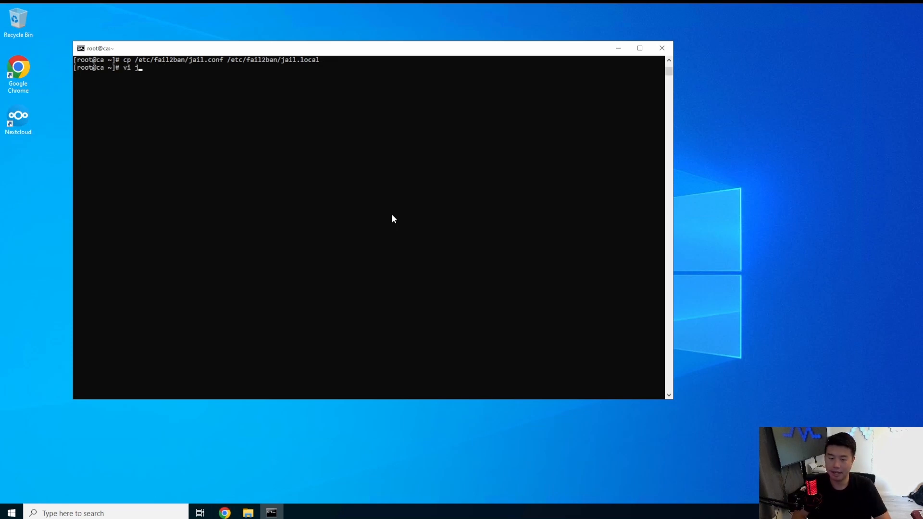
Step: Edit /etc/fail2ban/jail.local in vi and scroll down to the [sshd] jail section
text(/etc/fail2ban/)
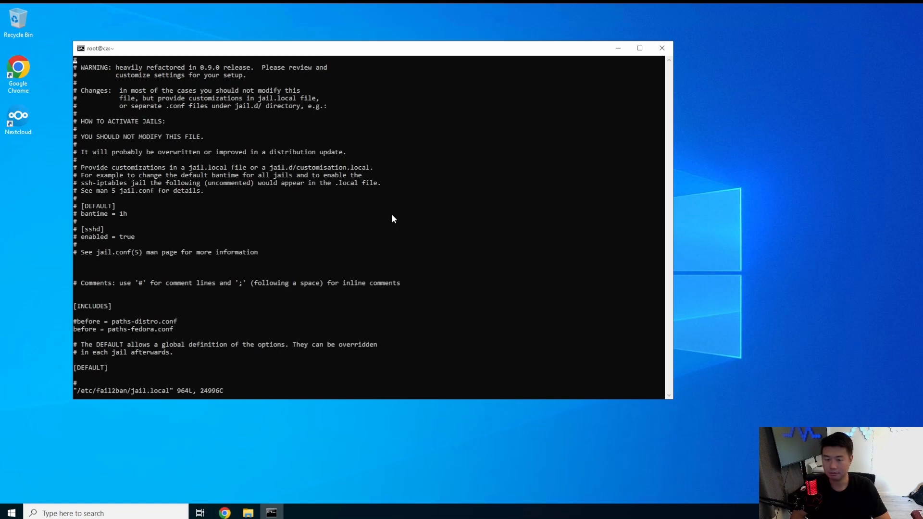
mouse_move(432, 207)
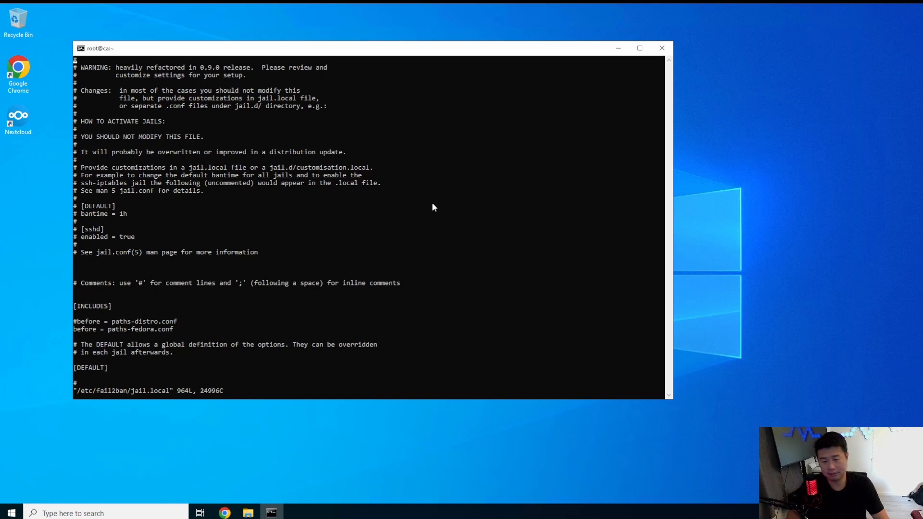
scroll(down, 3)
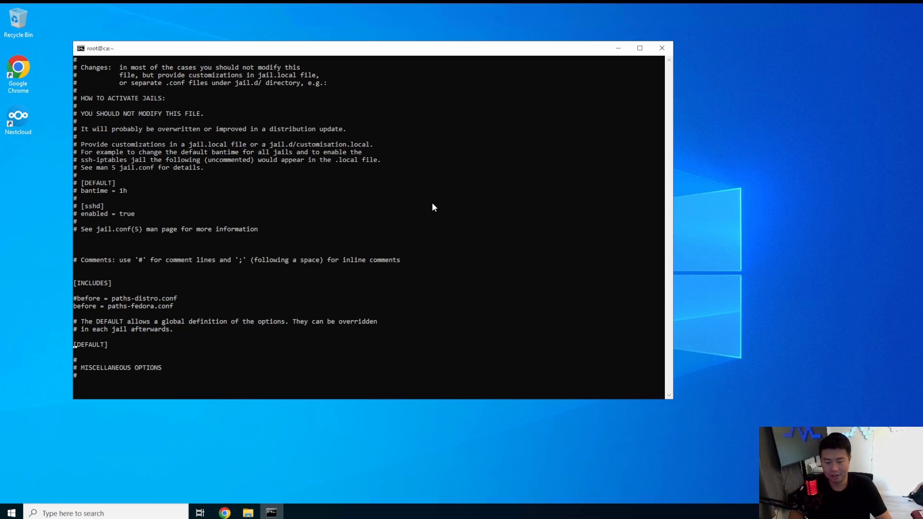
scroll(down, 3)
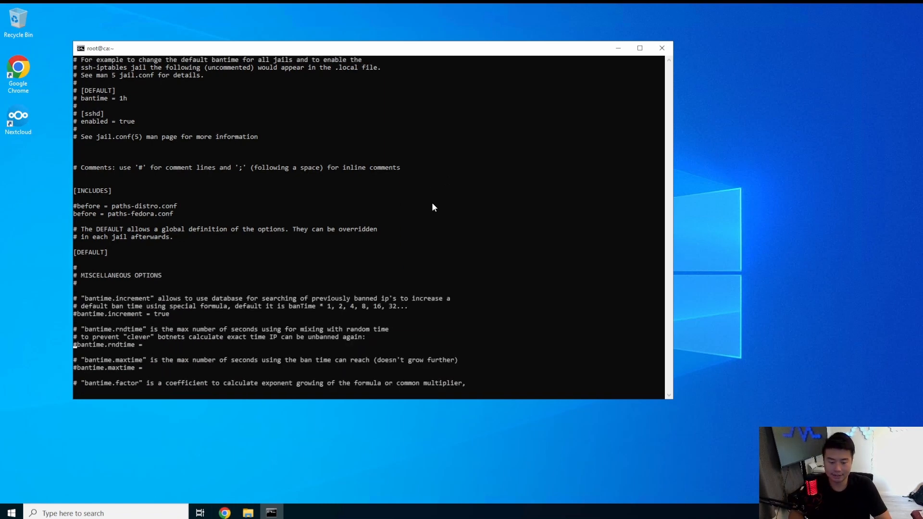
scroll(down, 3)
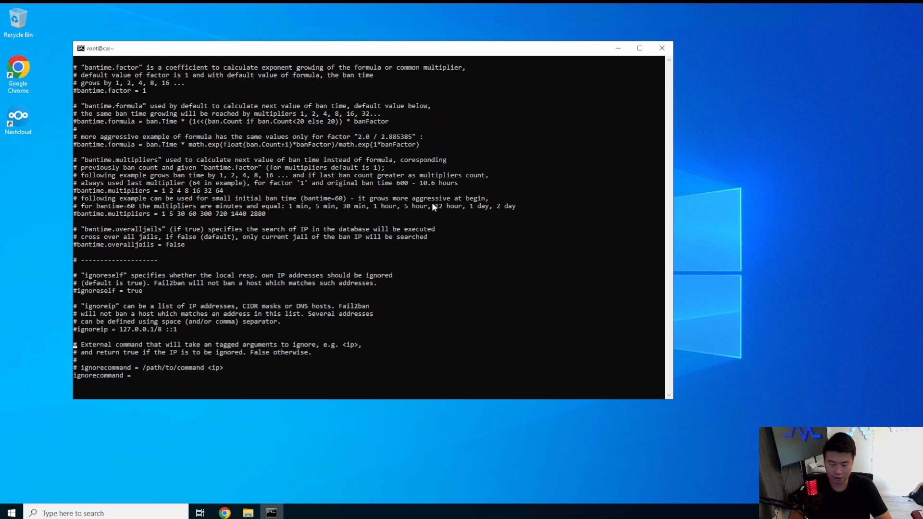
scroll(down, 3)
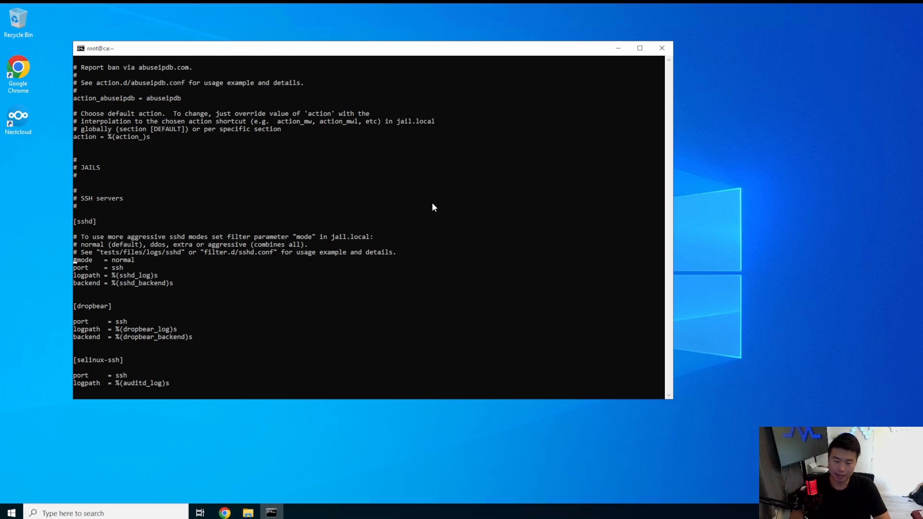
Step: Under [sshd] add enabled = true and action = iptables-multiport
key(i)
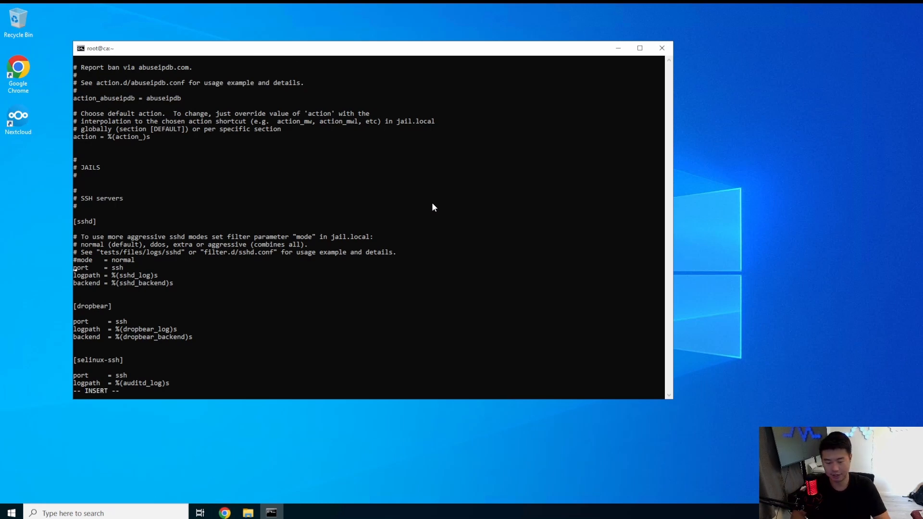
text(enabled = true)
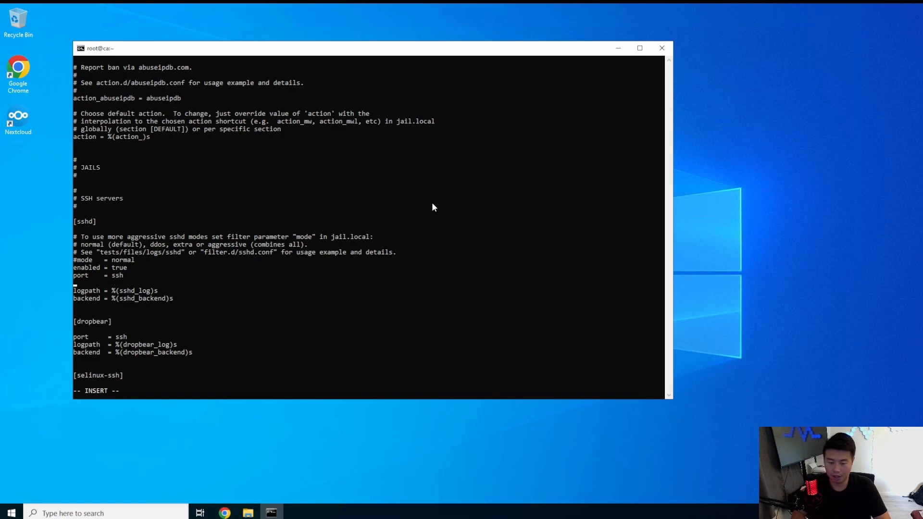
text(action = it)
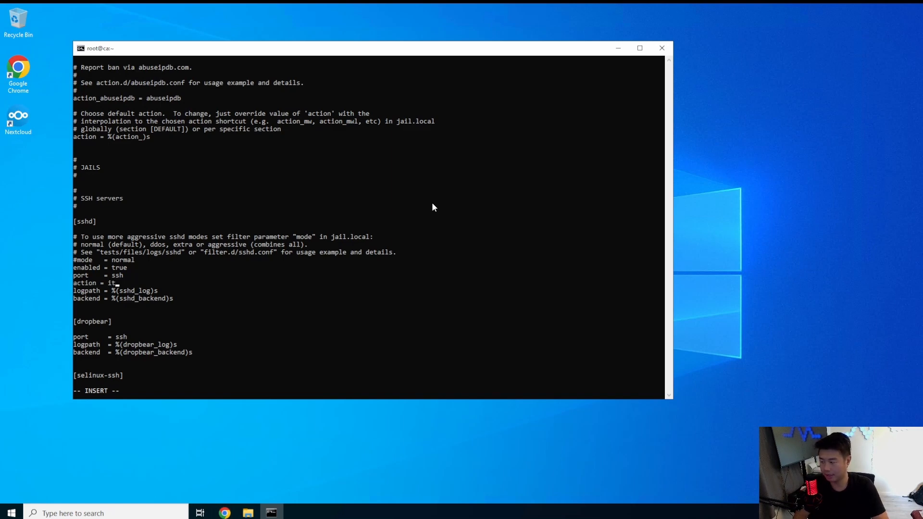
text(ables-multi)
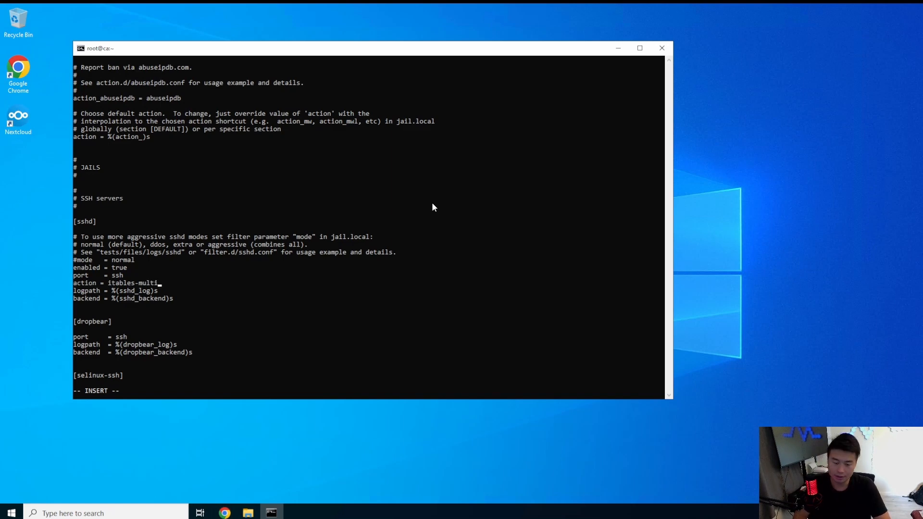
text(port)
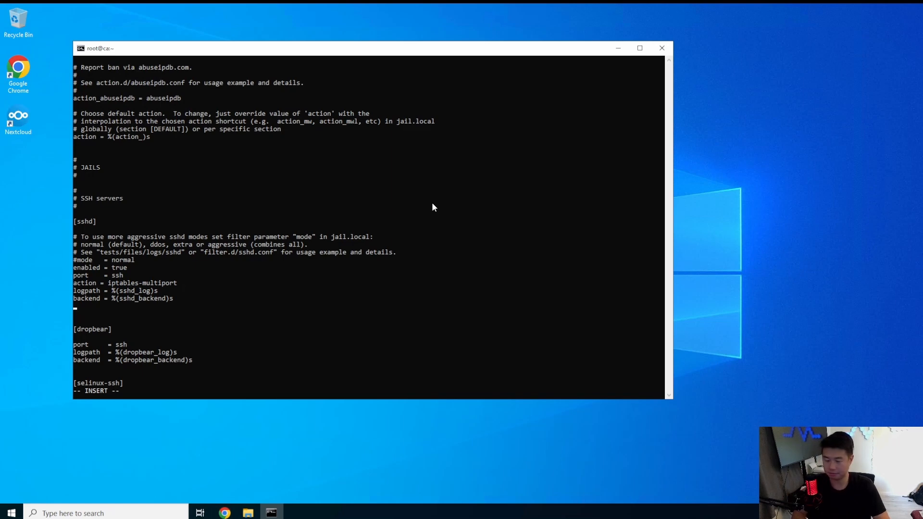
Step: Add maxretry = 3, findtime = 30 and a bantime line, then save and quit vi
text(maxretry)
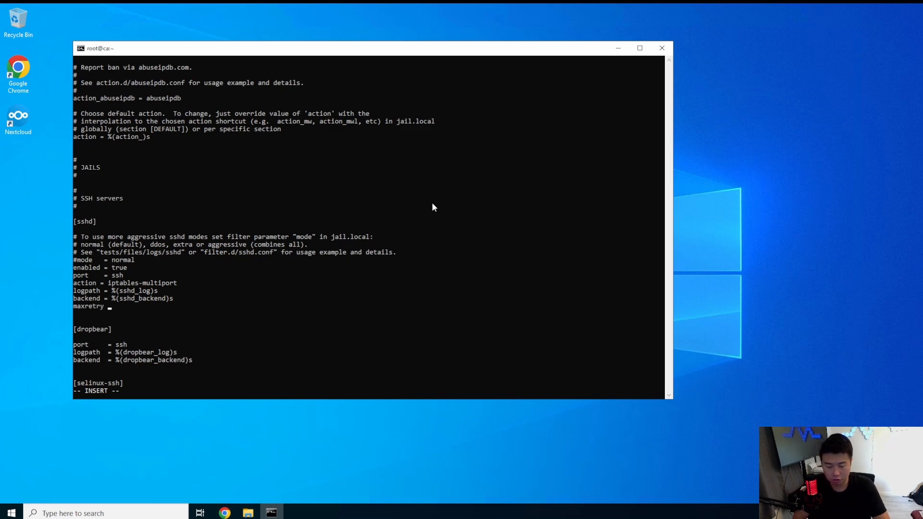
text(3)
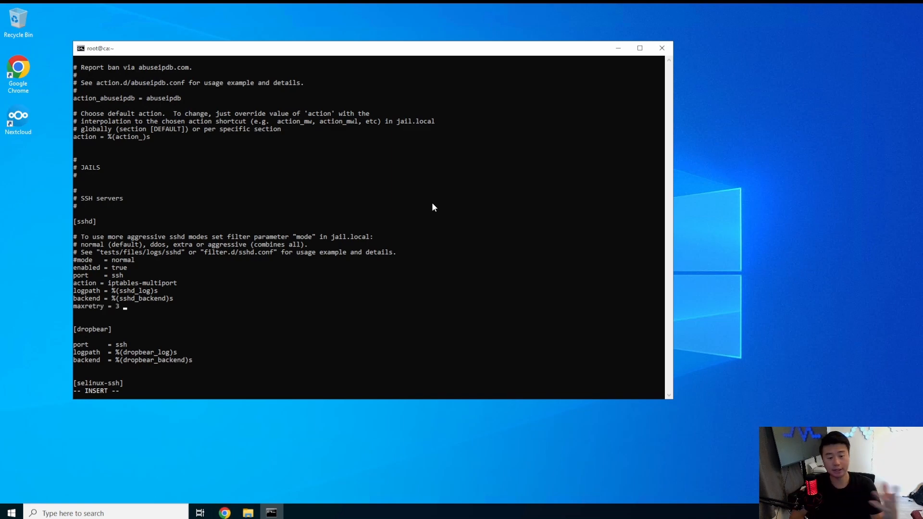
text(find)
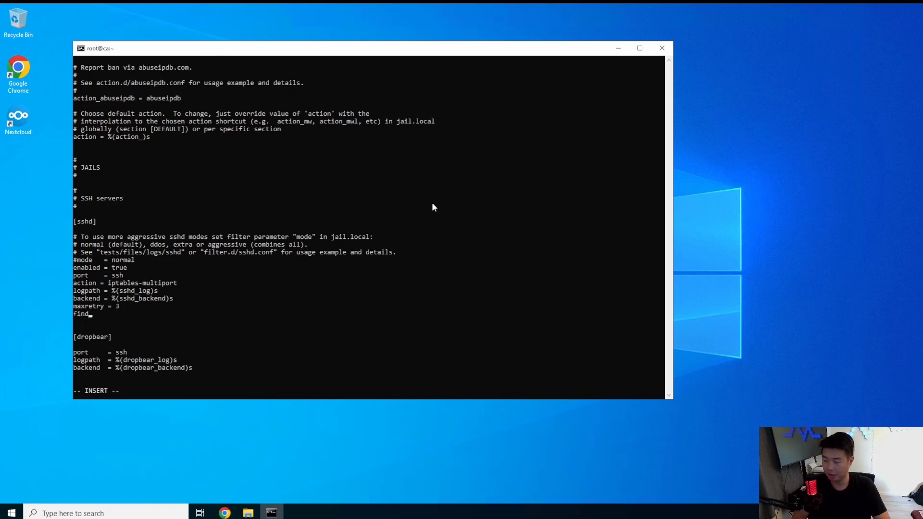
text(time =)
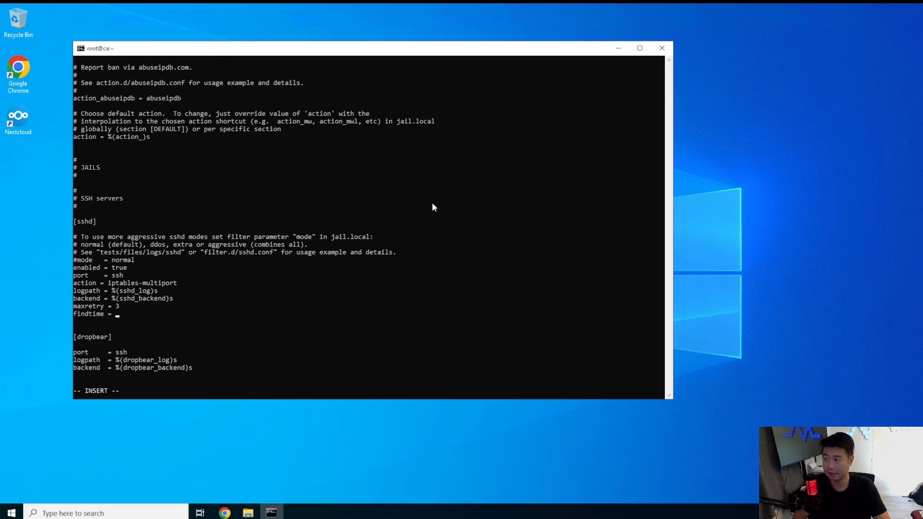
text(30)
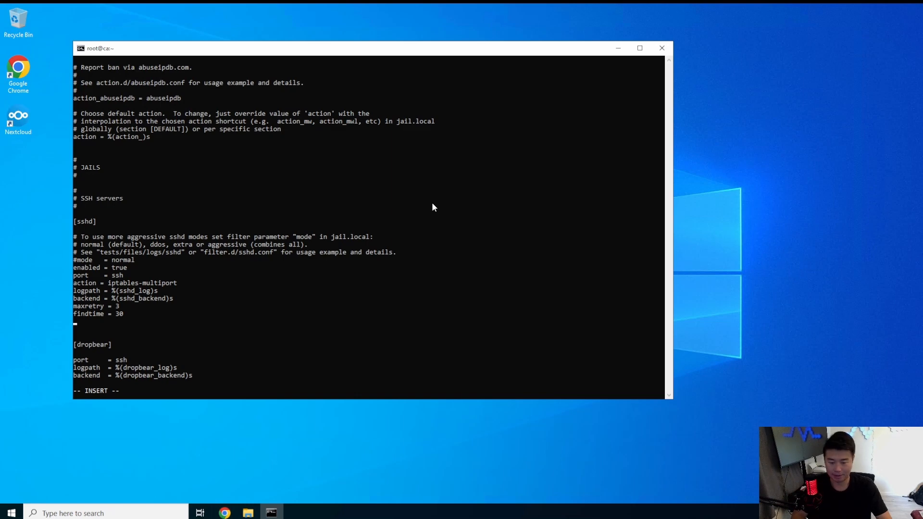
text(bantime)
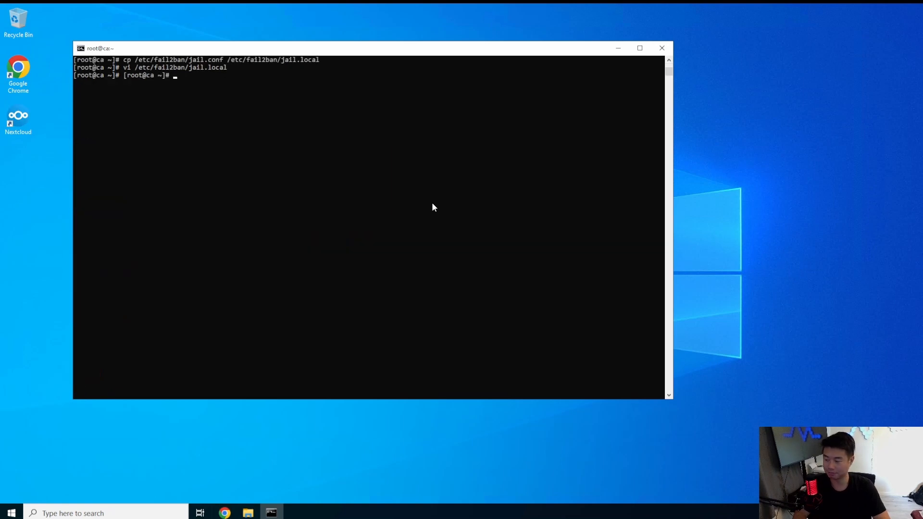
Step: Enable fail2ban at boot, restart it, and check its status shows active (running)
text(systemctl)
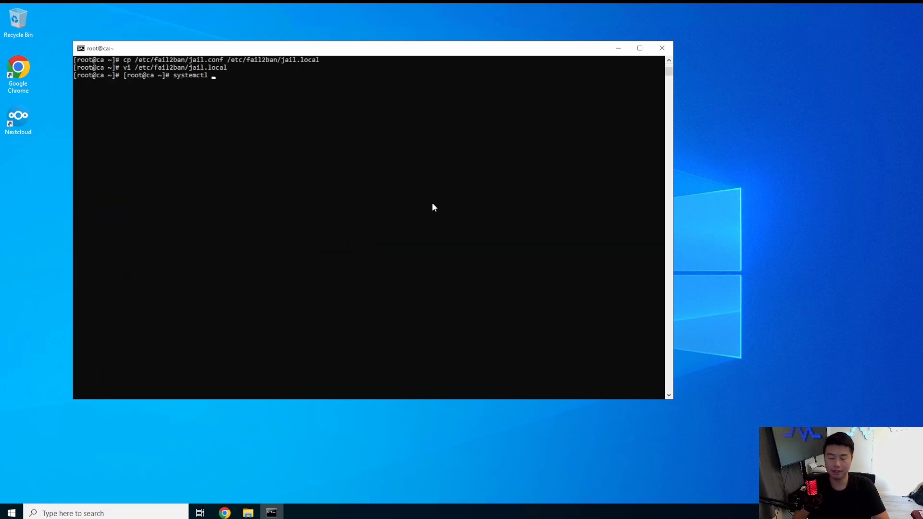
text(enable fail2ban)
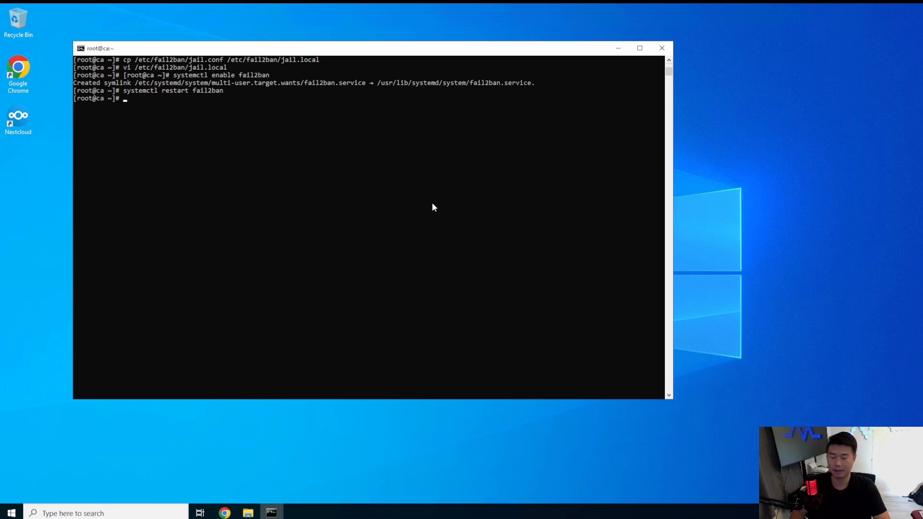
text(systemctl status fail2ban)
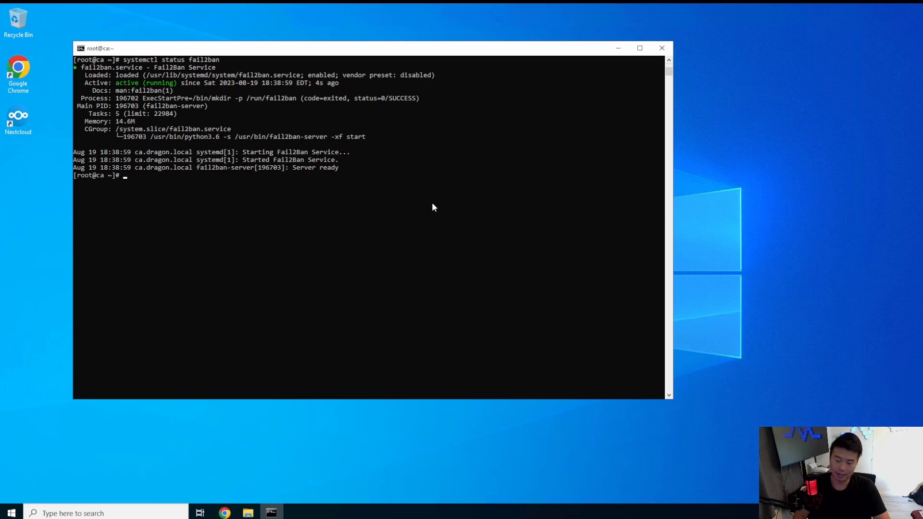
text(tail)
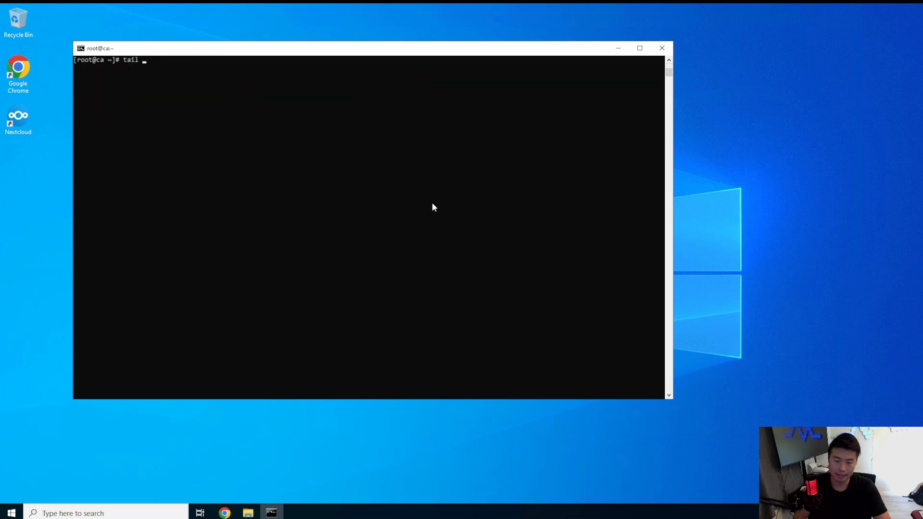
Step: Follow /var/log/fail2ban.log live with tail -f to watch the sshd jail start
text(-f /var/log/fail2ban.log)
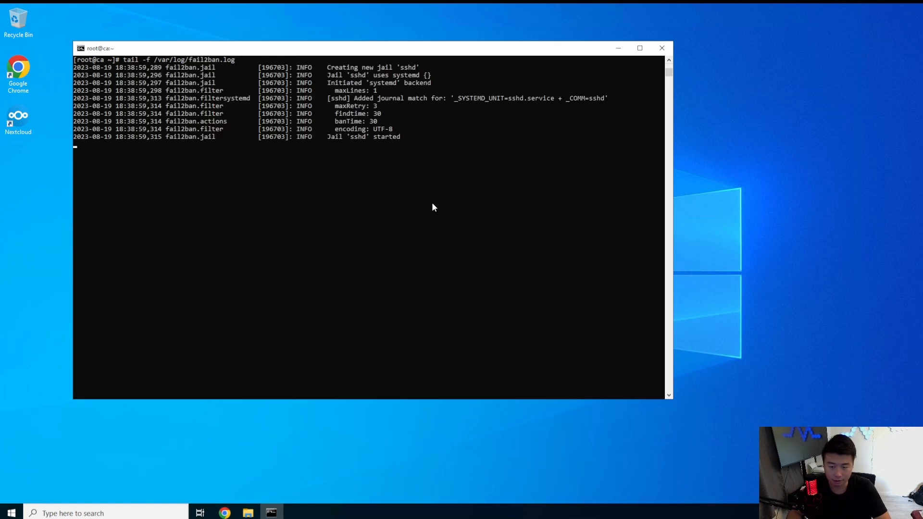
mouse_move(341, 145)
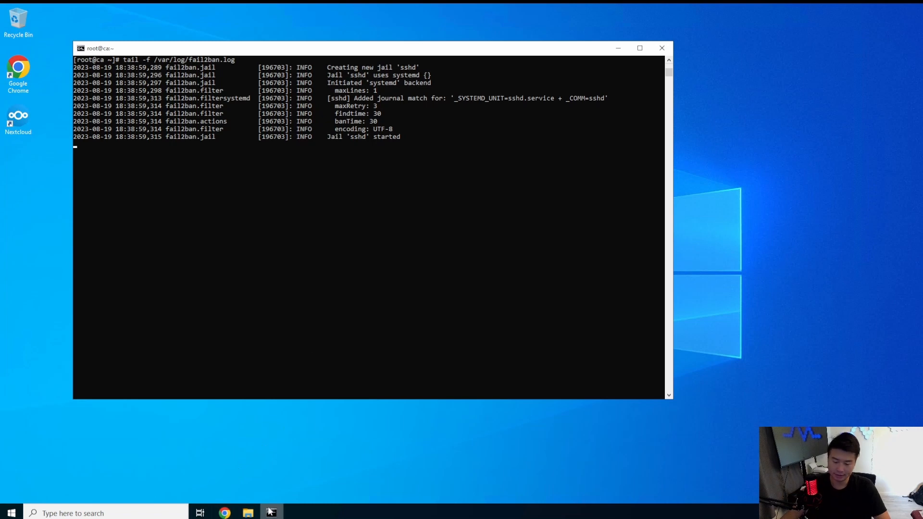
click(271, 513)
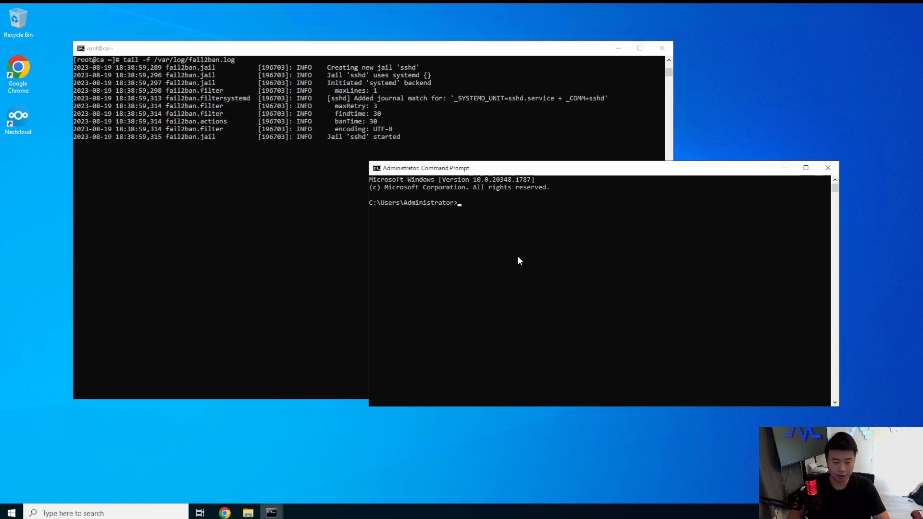
text(ssh root@ca.dra)
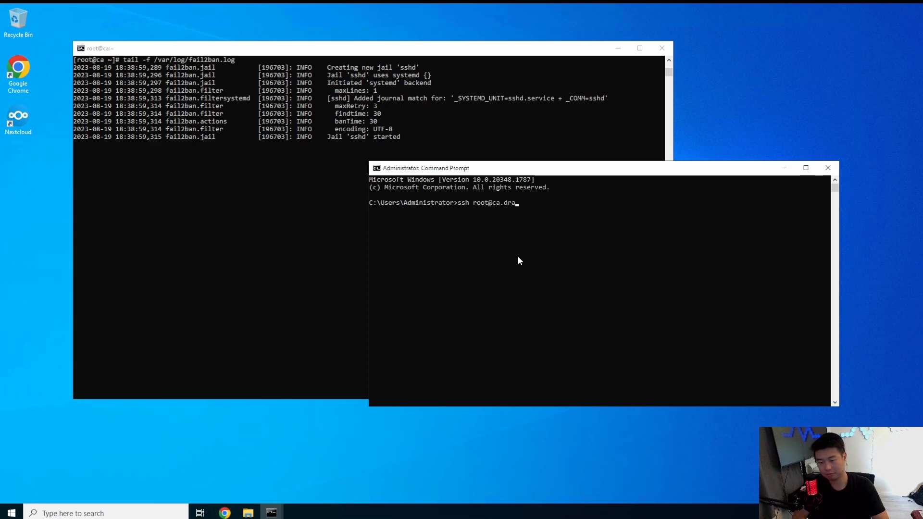
text(gon.local)
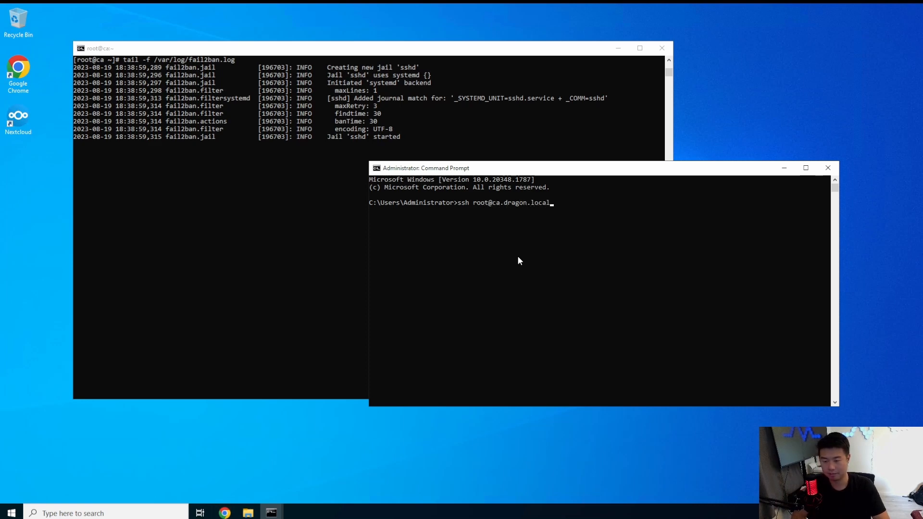
key(enter)
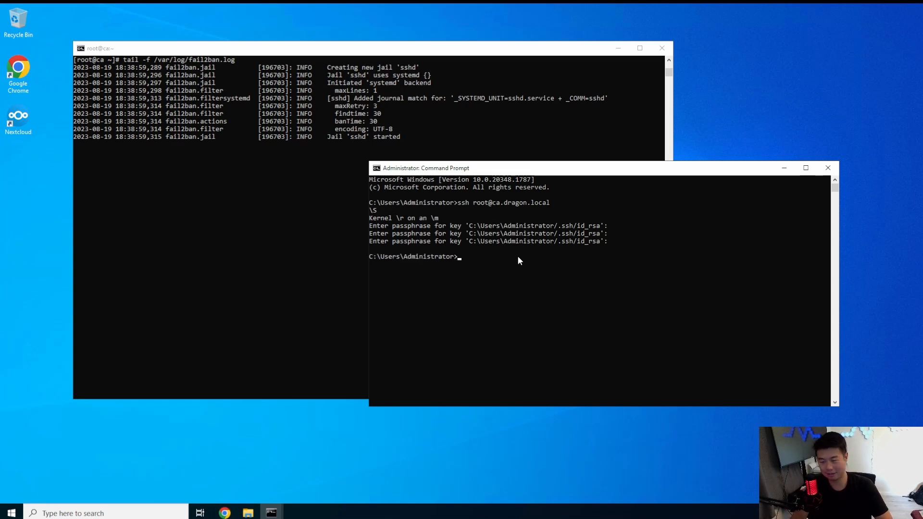
text(ssh @)
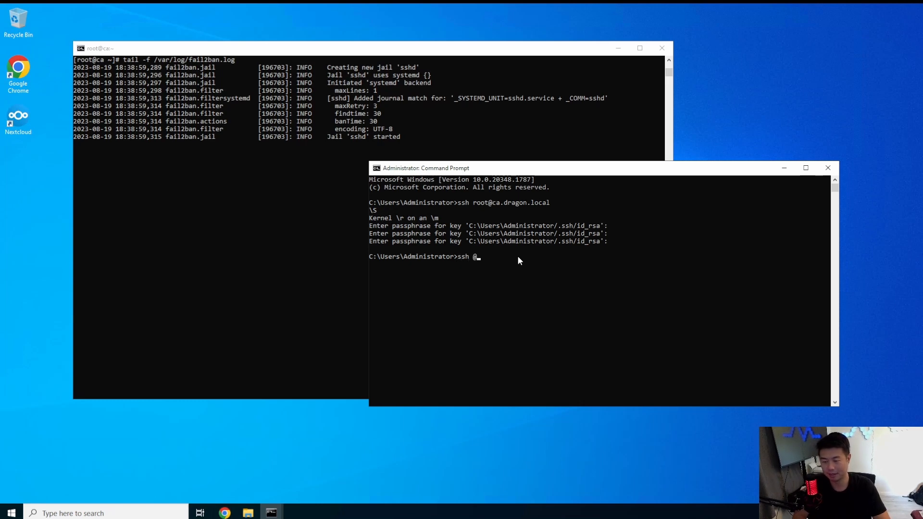
text(root@nextc)
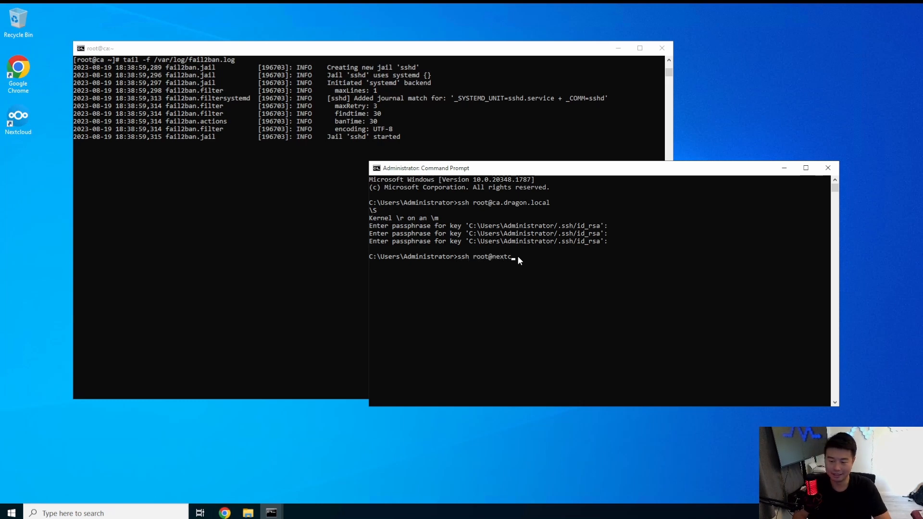
text(loud.dragon.)
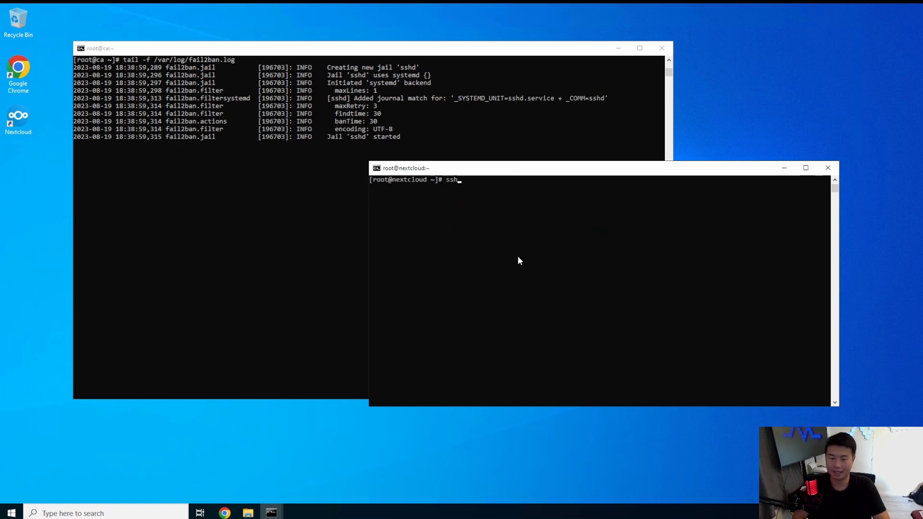
Step: From nextcloud, after ssh ca.dragon.local fails to resolve, connect to 192.168.1.134 by IP while tailing fail2ban.log
text(ca.dragon.local)
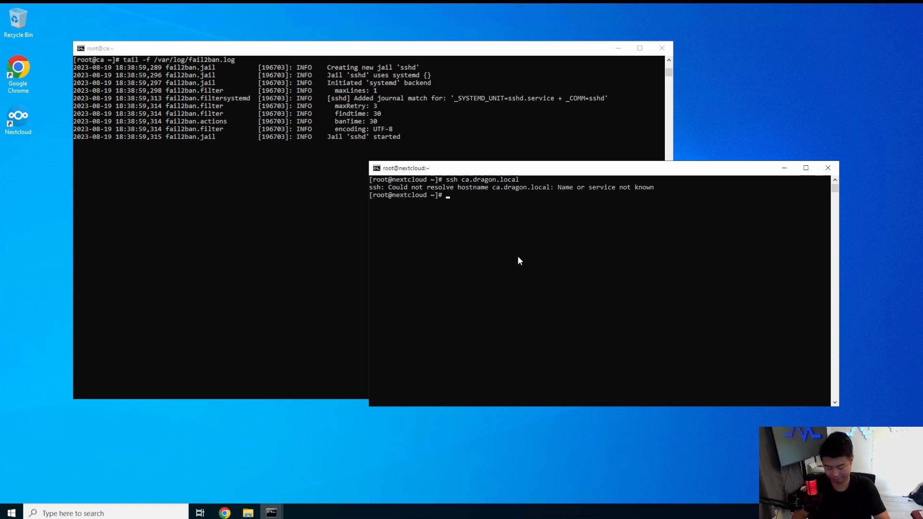
text(vi /etc/)
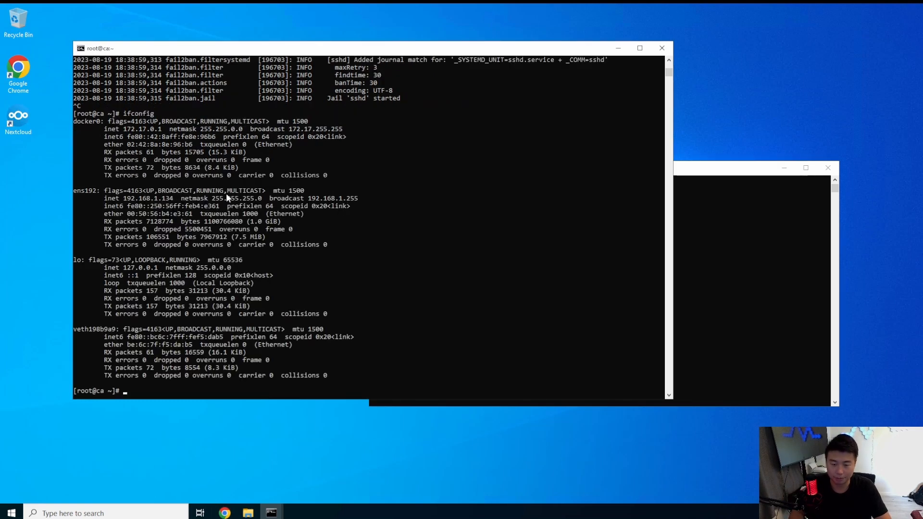
text(tail -f /var/log/fail2ban.log)
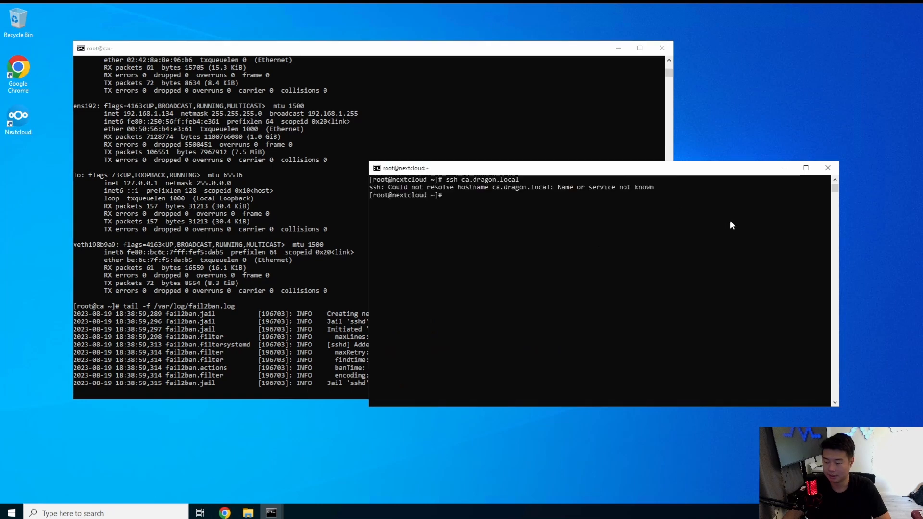
text(ss)
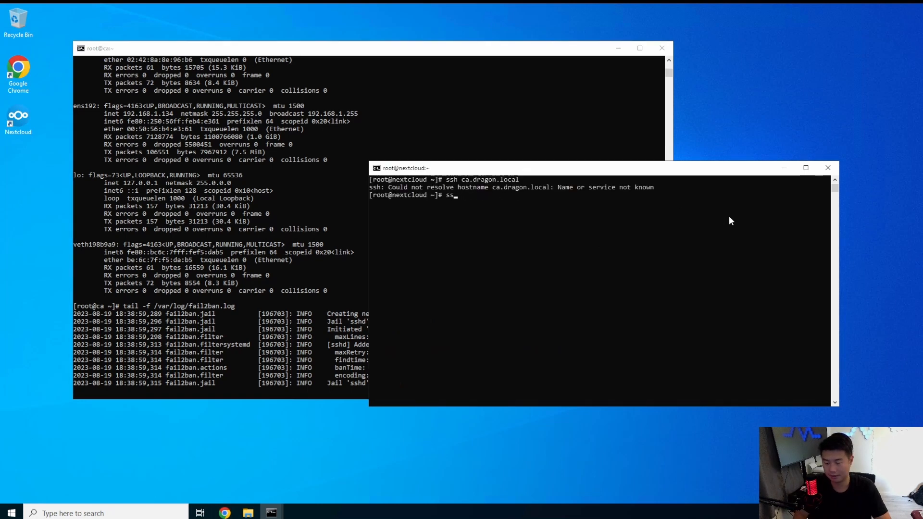
text(ssh 192.168.1.134)
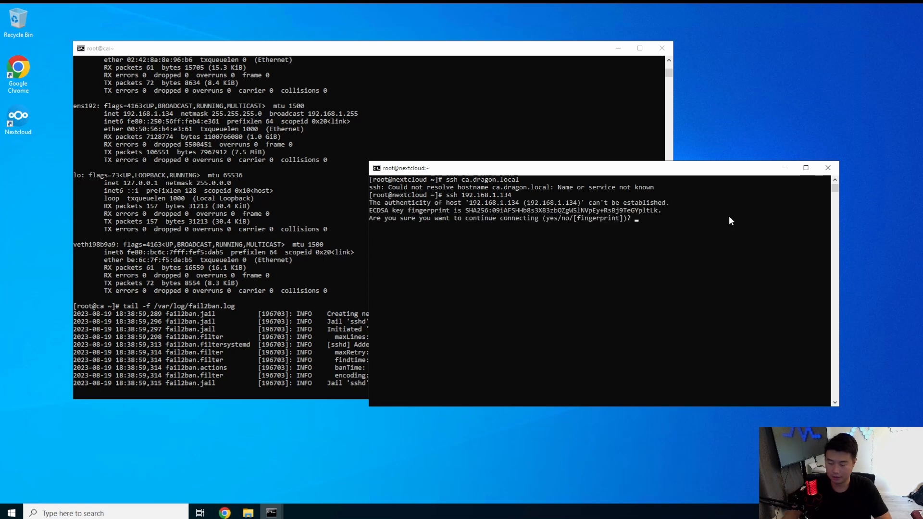
Step: Accept the host key, fail the password three times to get 192.168.1.136 banned, then retry ssh 192.168.1.134 and see Connection refused
text(yes)
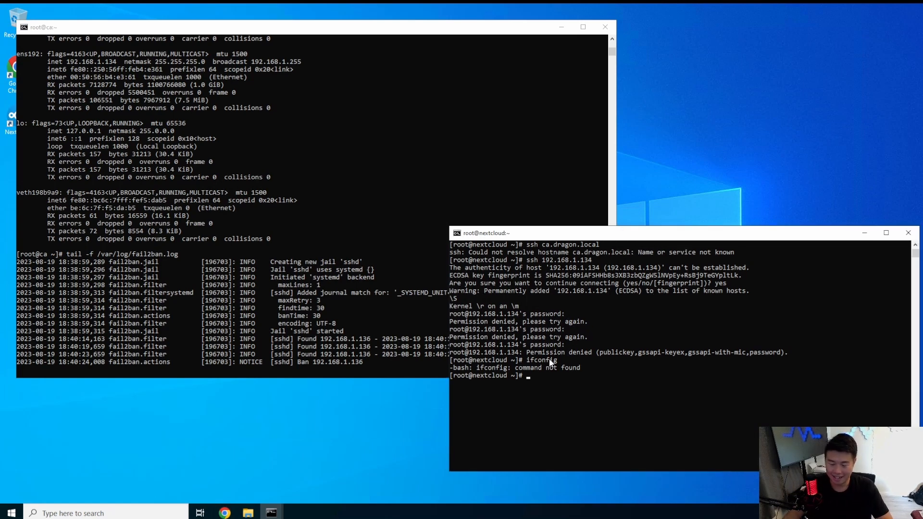
text(ssh 192.168.1.134)
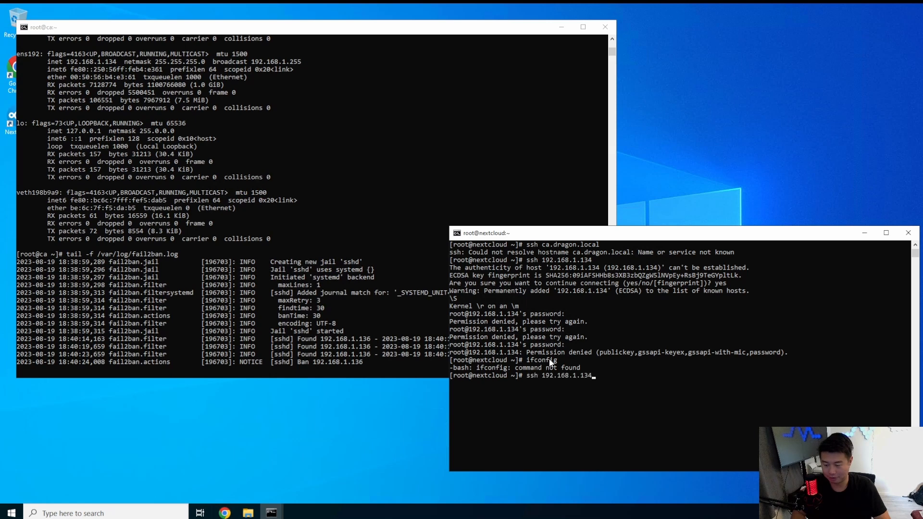
key(enter)
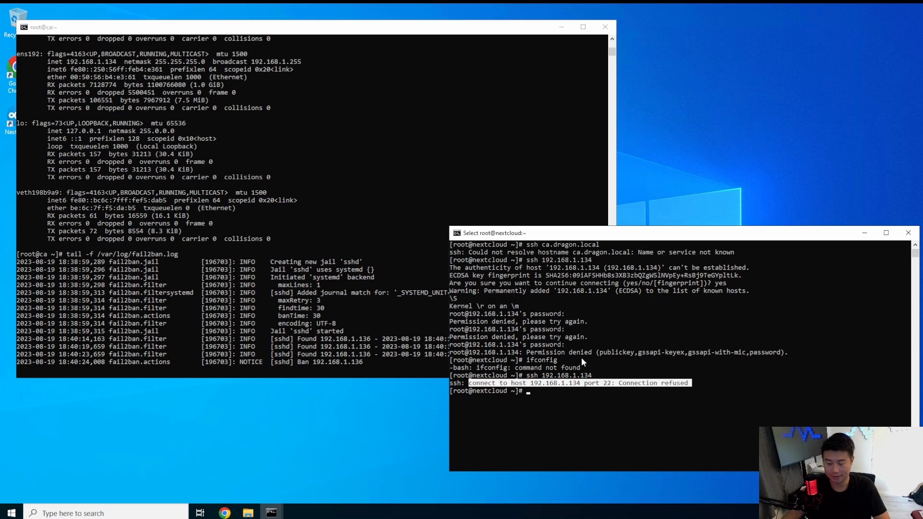
Step: After the auto-unban, ssh from a new window into 192.168.1.134, log out, and run ifconfig
right_click(270, 512)
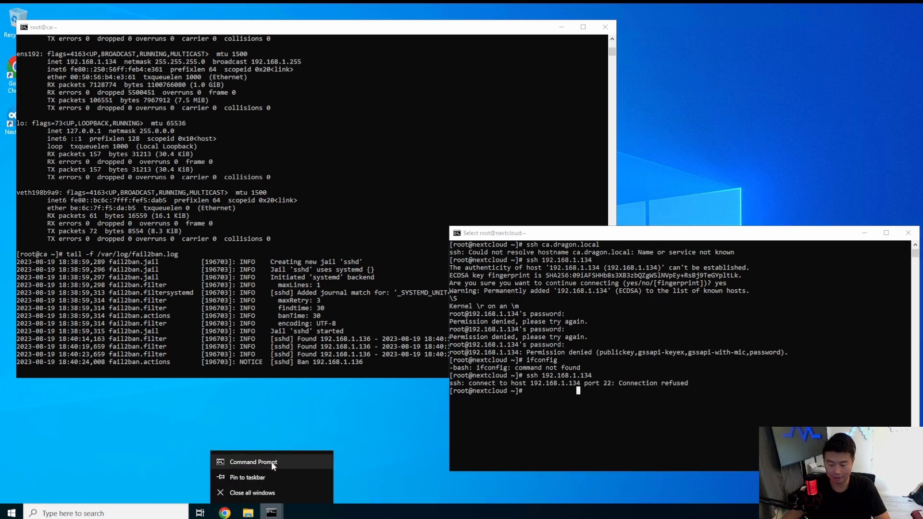
click(253, 463)
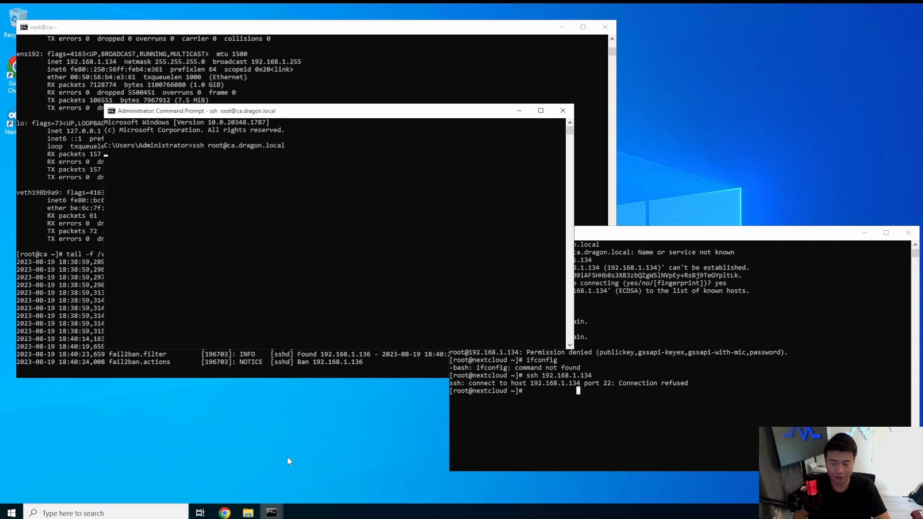
key(enter)
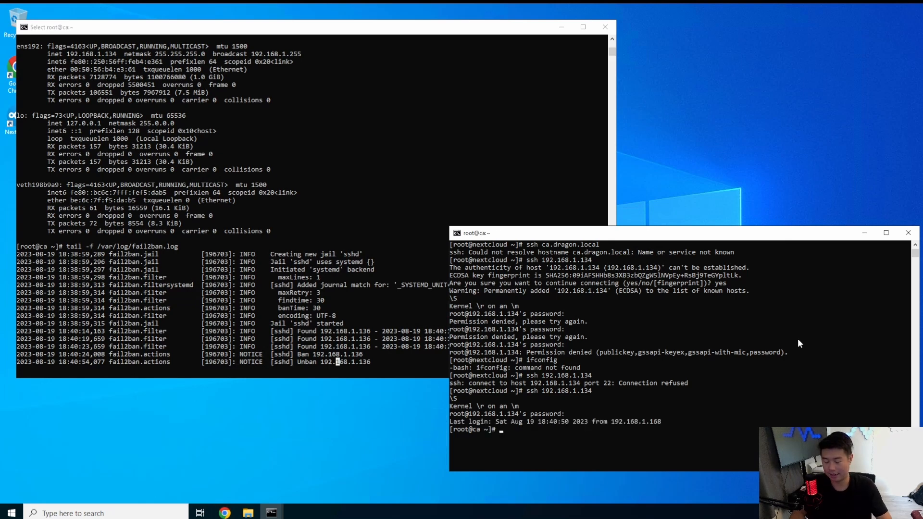
text(logout)
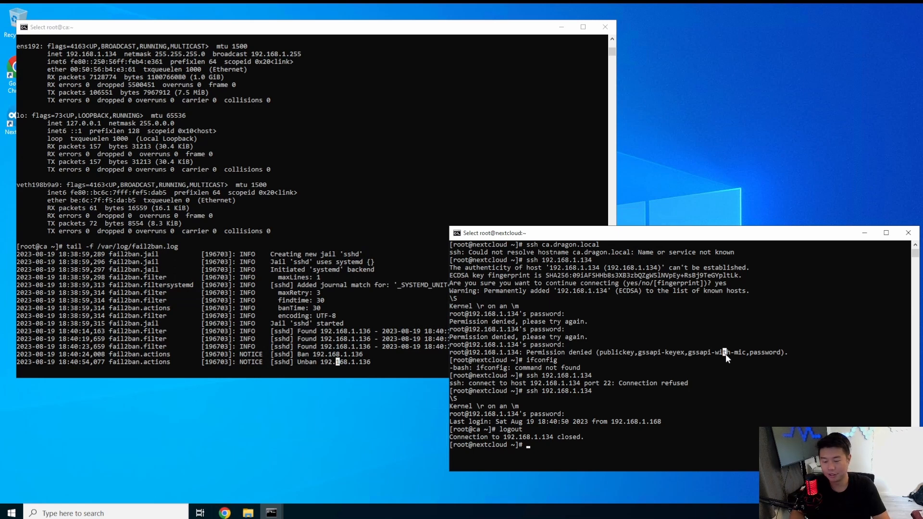
text(ifconfig)
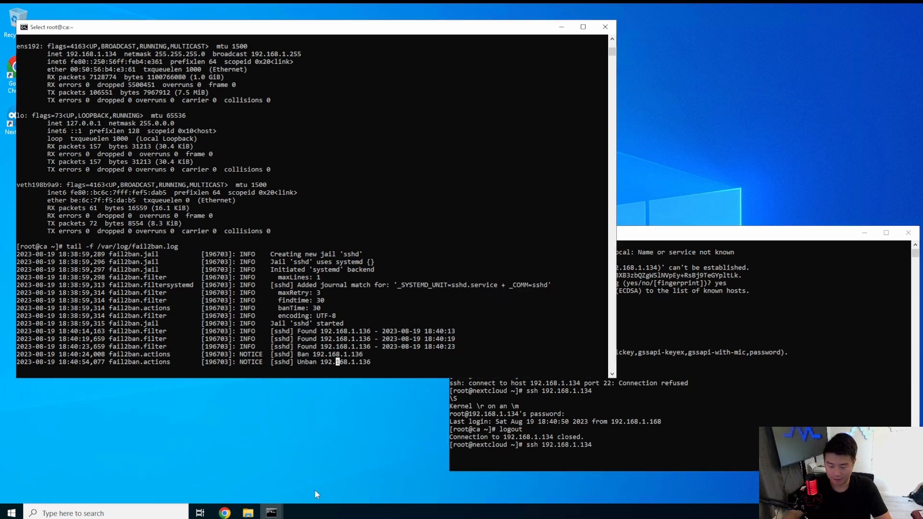
right_click(271, 513)
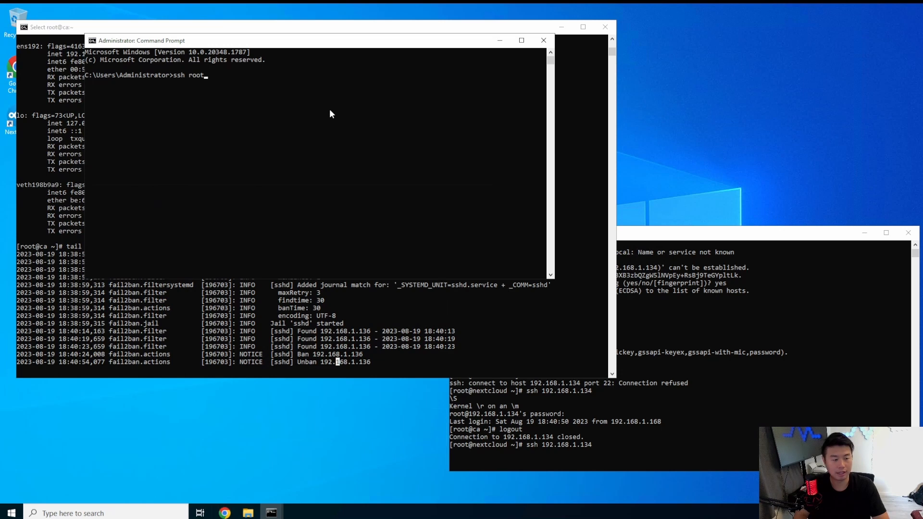
text(@ca.dragon.local)
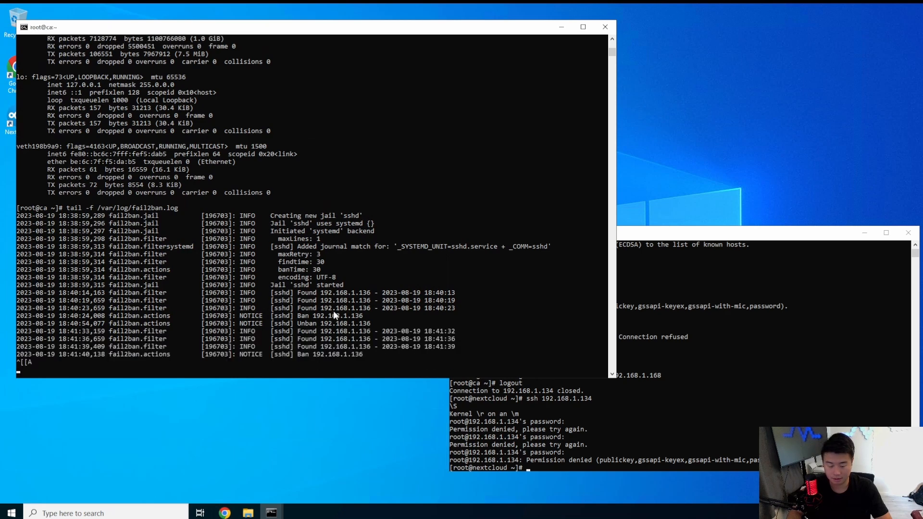
key(ctrl+c)
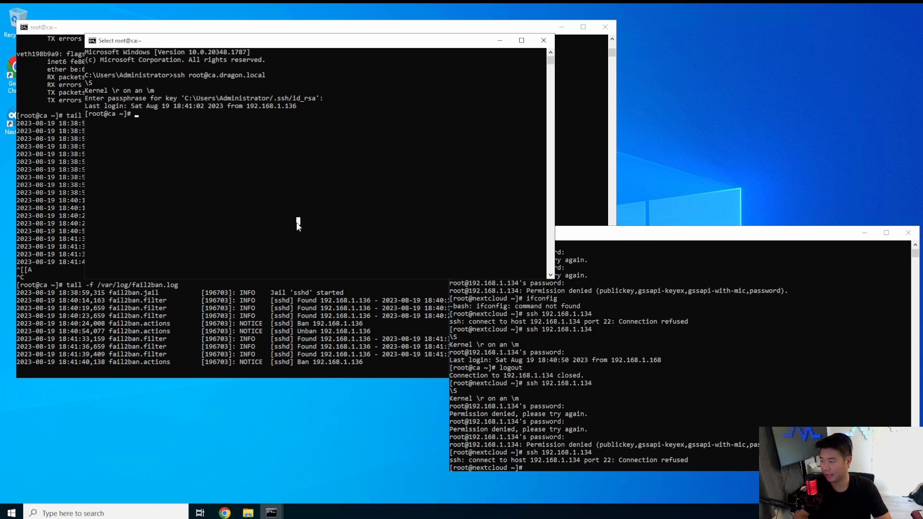
Step: Run fail2ban-client set sshd unbanip 192.168.1.136 to lift the ban manually
text(fail2ban-client set)
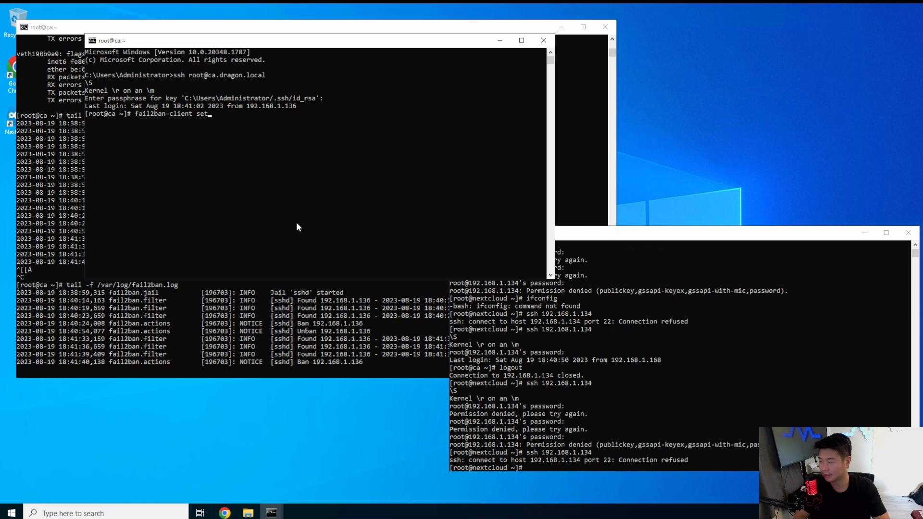
text(sshd unbanip)
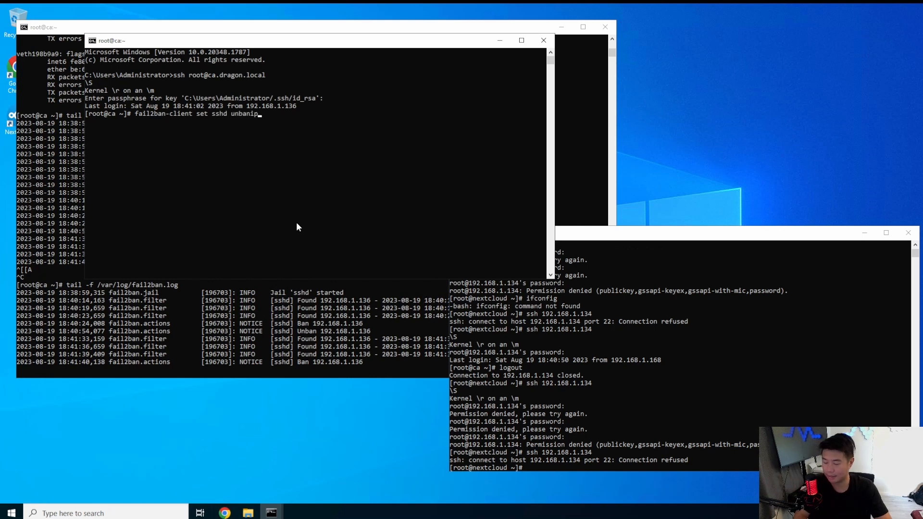
text(192.168.1.136)
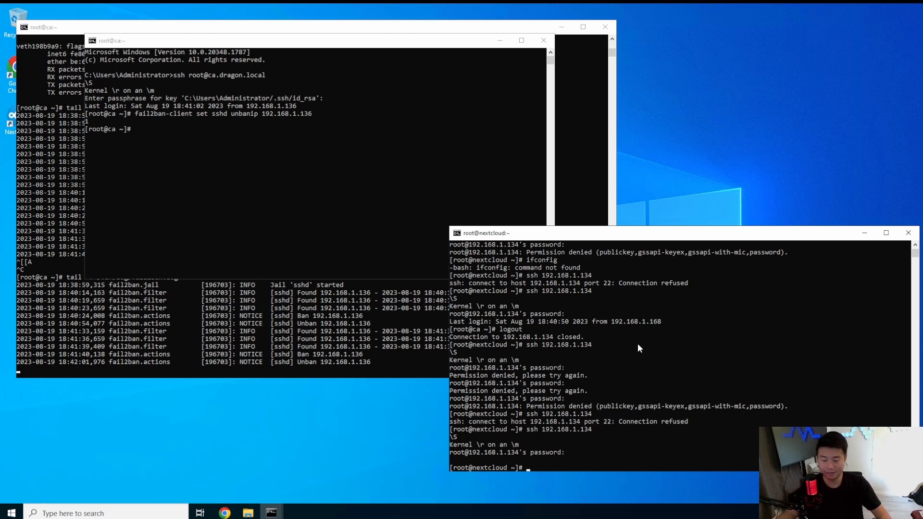
mouse_move(277, 313)
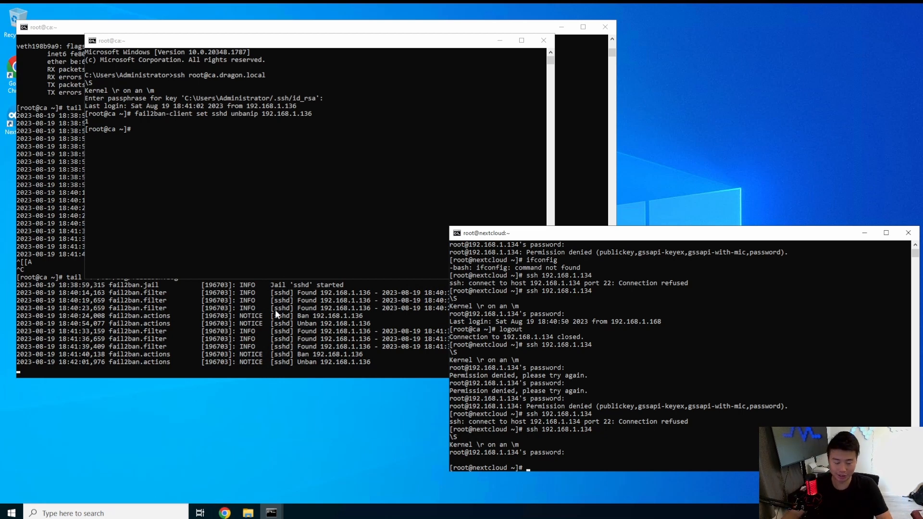
mouse_move(476, 331)
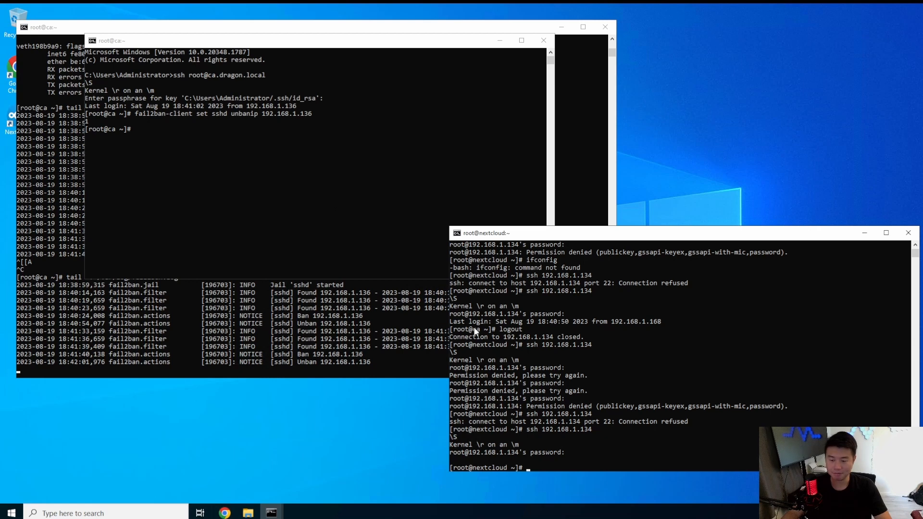
mouse_move(463, 330)
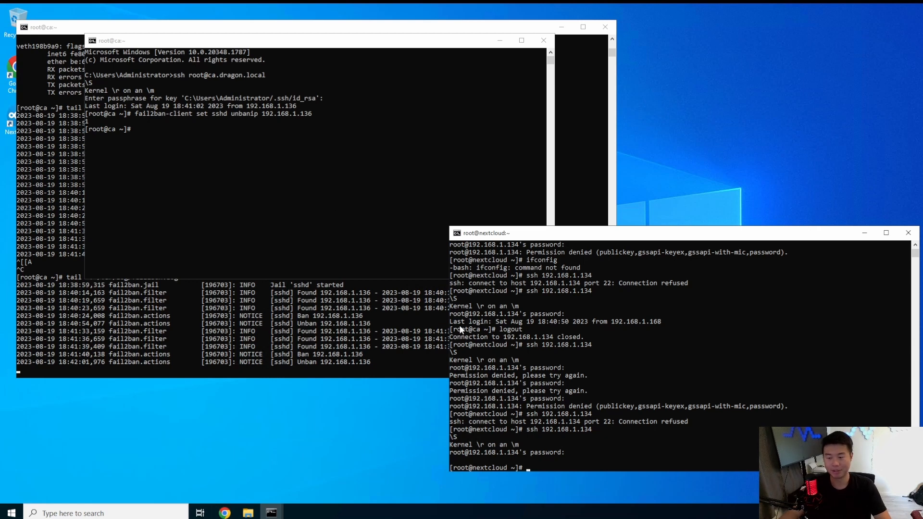